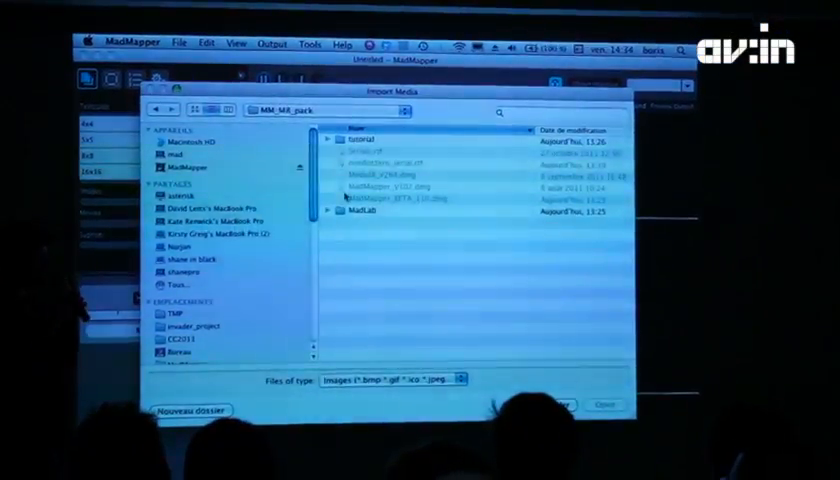
Import the test-pattern image with the mad logo, circle and gradient bars as media
{"action": "double_click", "coordinate": [356, 140]}
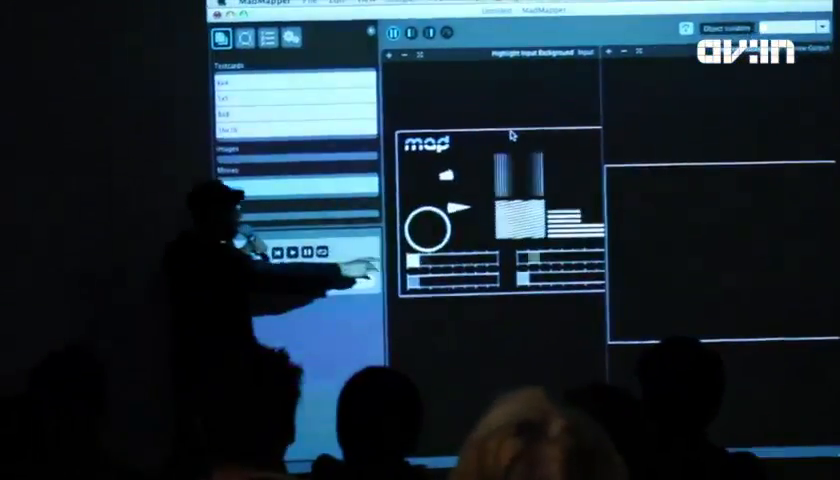
{"action": "left_click", "coordinate": [332, 16]}
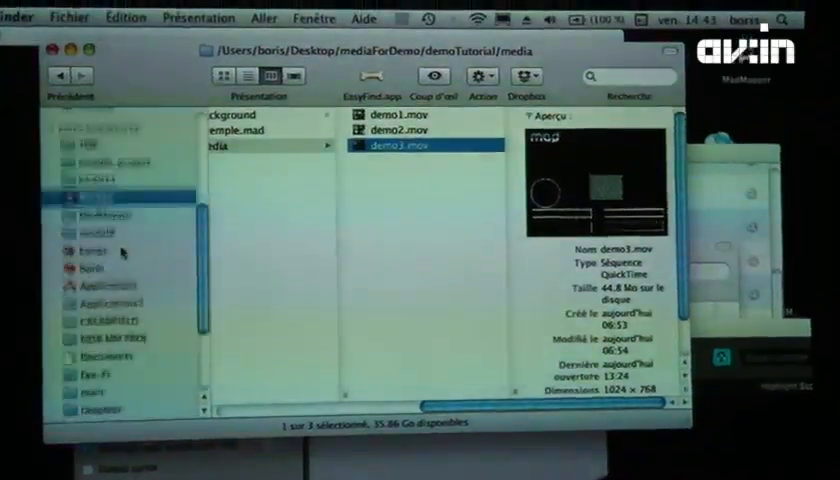
Launch the circleTest.mad project from the MadMapper circle folder
{"action": "left_click", "coordinate": [90, 216]}
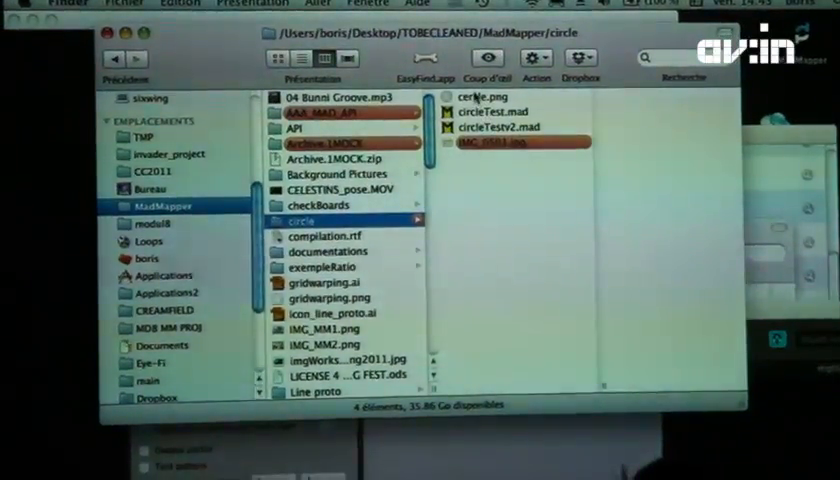
{"action": "double_click", "coordinate": [504, 126]}
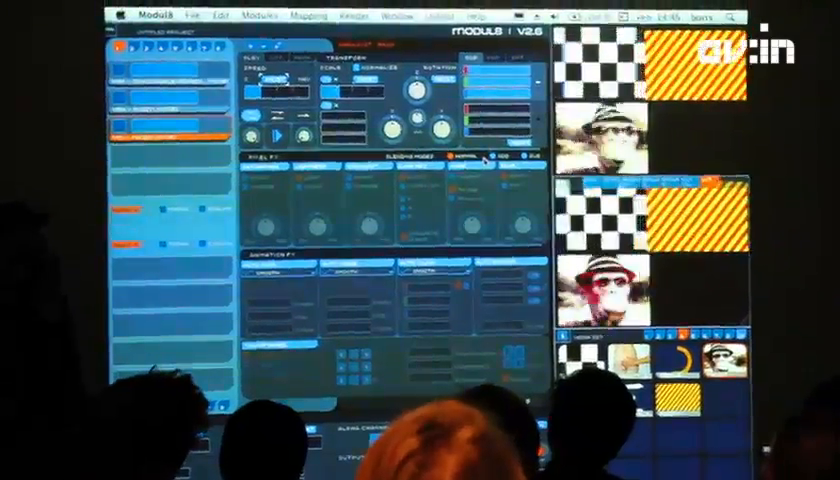
Show Modul8's Misc preferences with the 1024 × 768 Syphon output size
{"action": "left_click", "coordinate": [438, 12]}
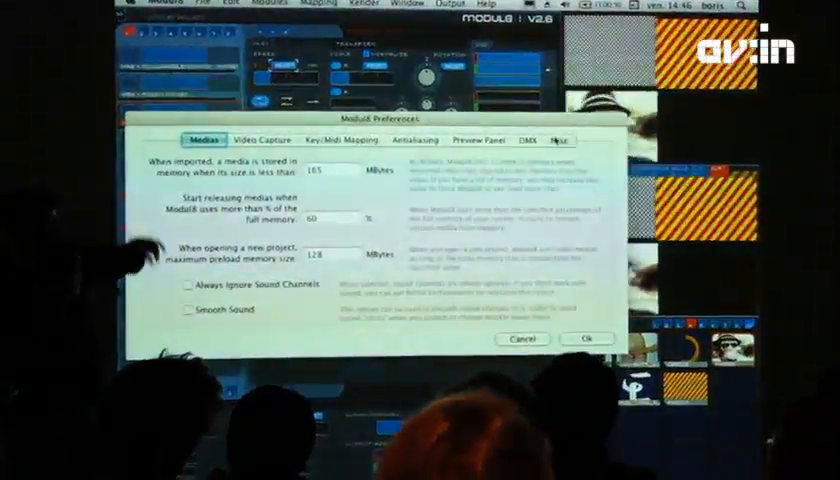
{"action": "left_click", "coordinate": [556, 140]}
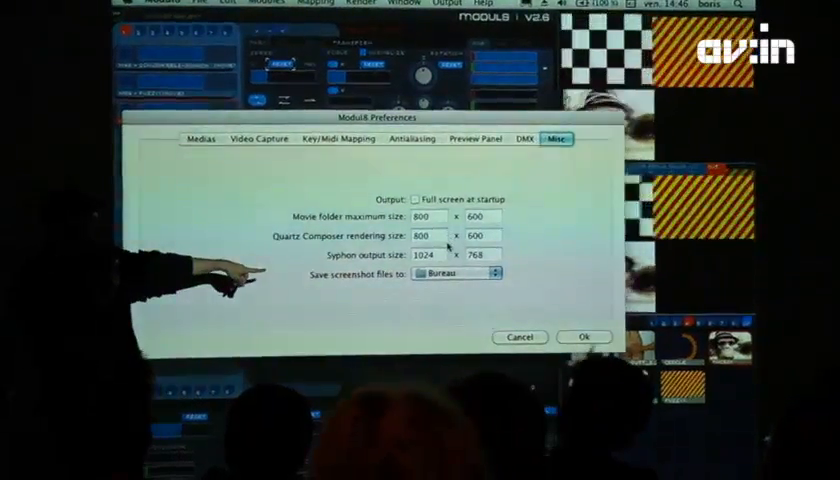